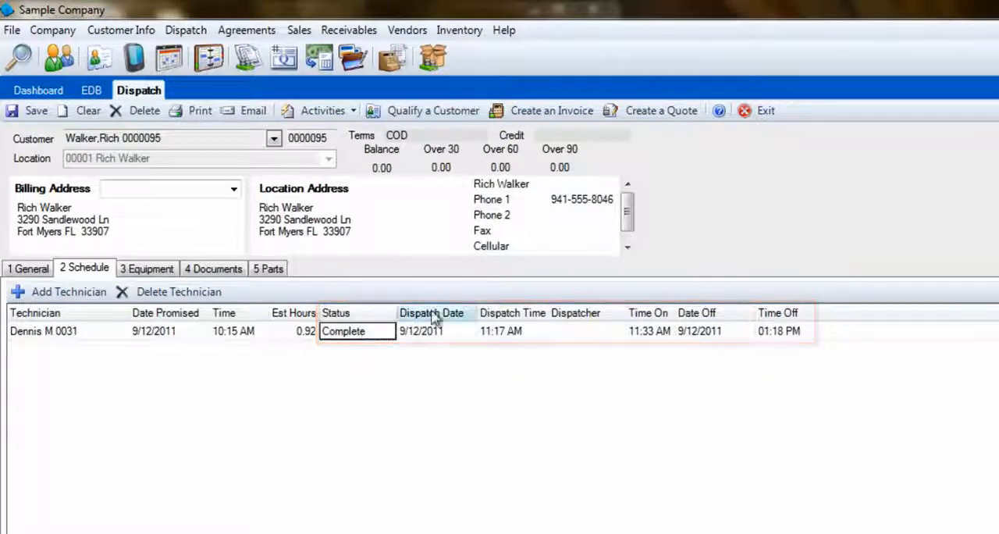
pyautogui.click(543, 109)
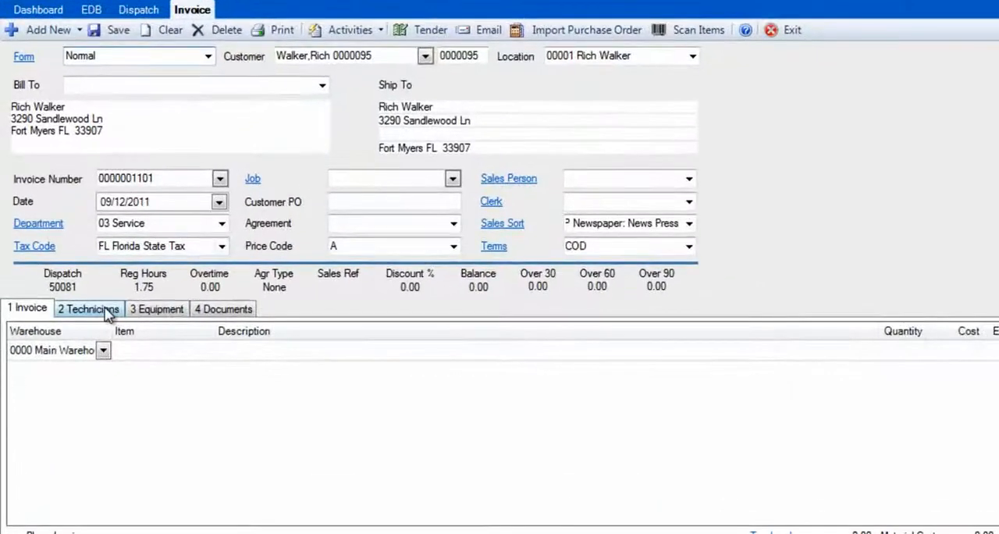
pyautogui.click(87, 309)
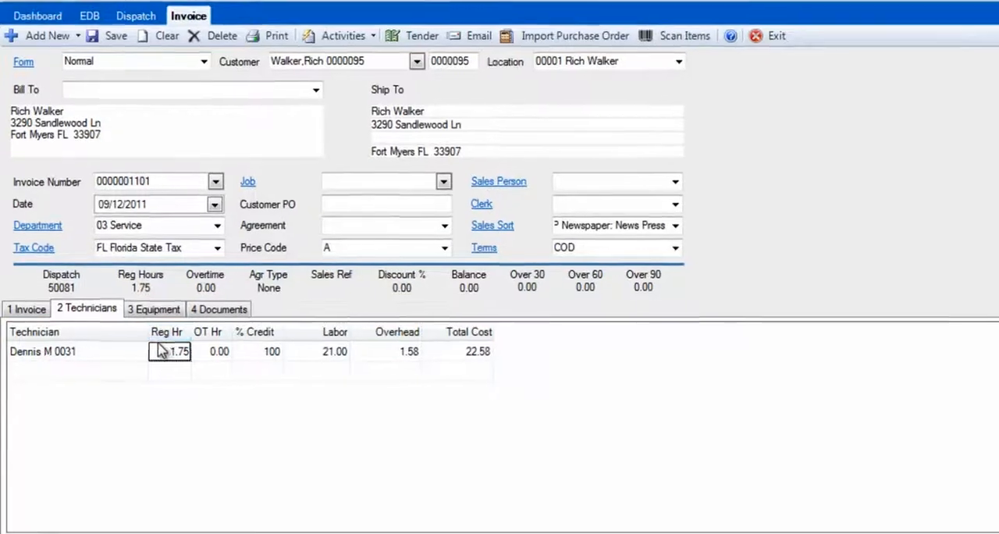
pyautogui.click(42, 23)
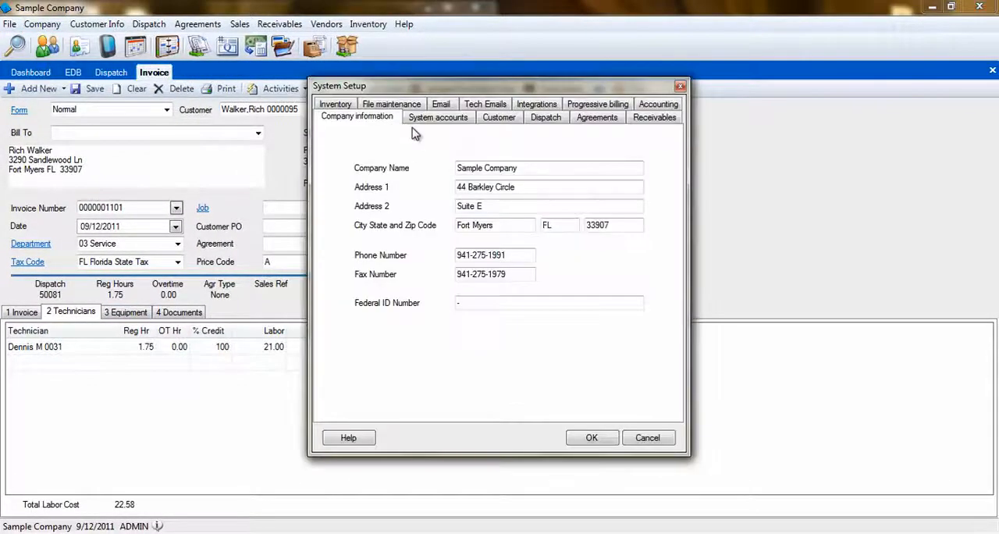
# Keep the Dispatch setting on Bill for Work Time Only and close System Setup
pyautogui.click(545, 116)
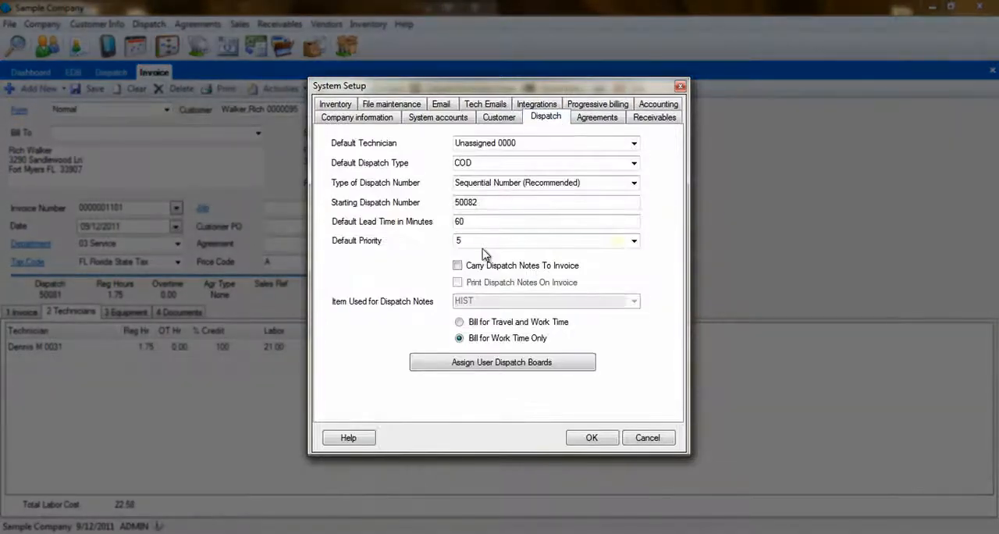
pyautogui.click(459, 321)
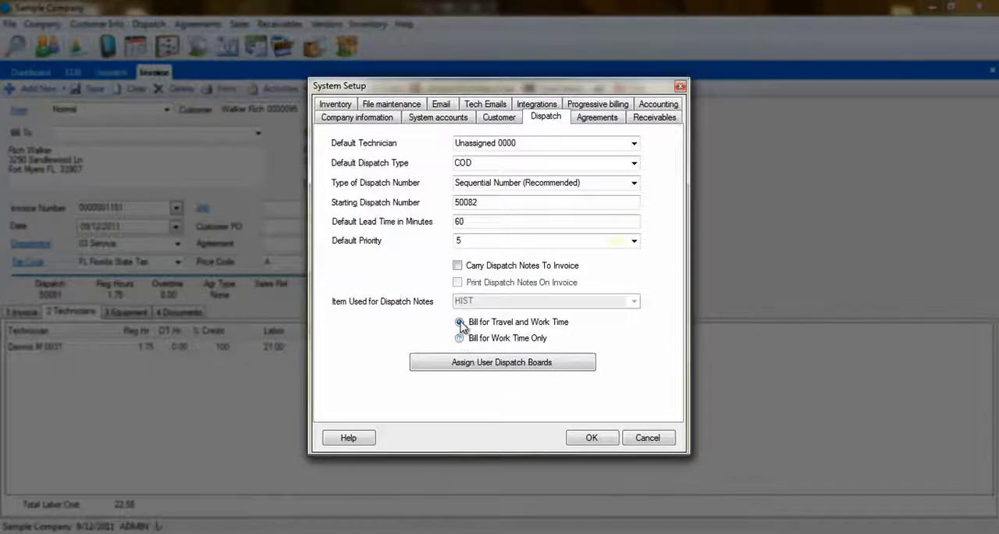
pyautogui.click(459, 337)
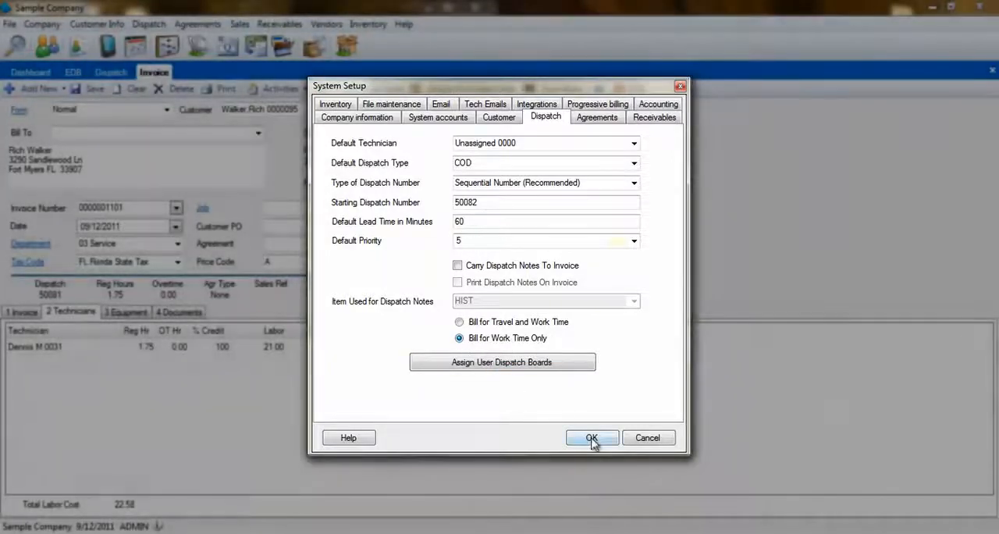
pyautogui.click(591, 437)
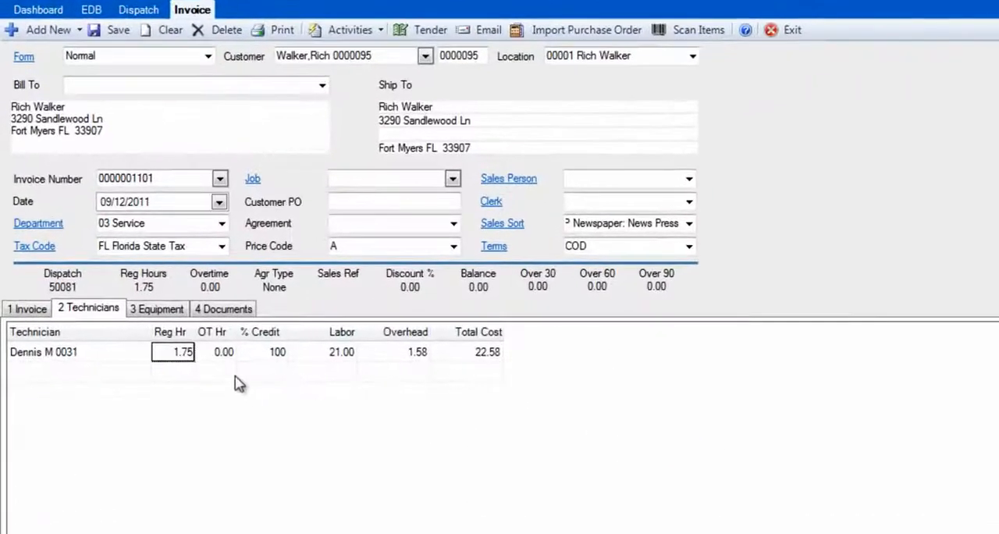
# Inspect the technician's overtime hours, regular hours and labor cost cells
pyautogui.click(218, 352)
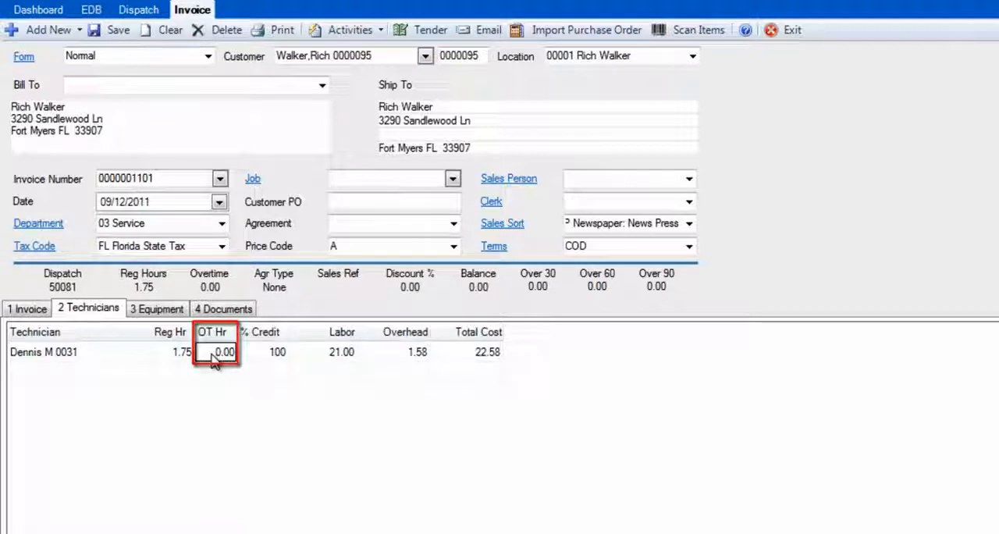
pyautogui.click(170, 351)
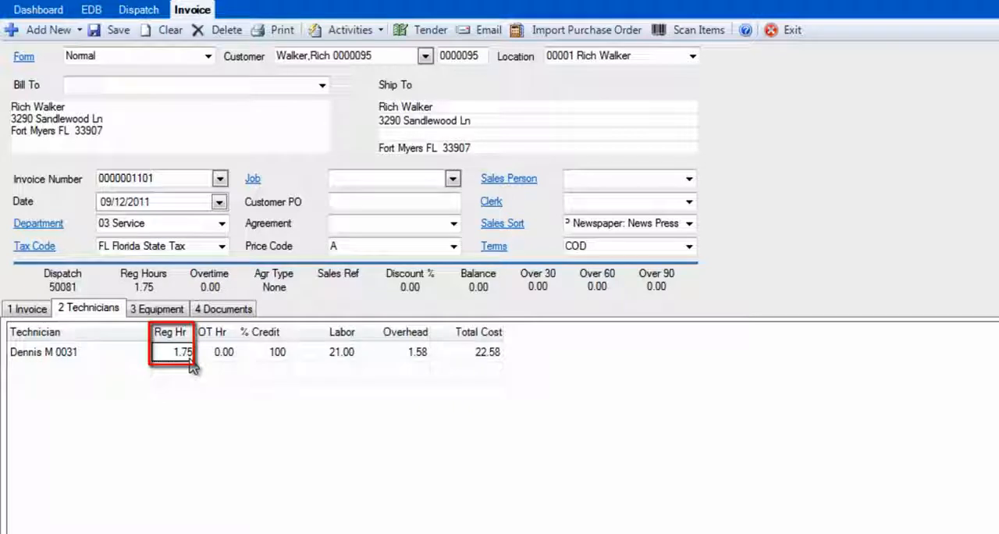
pyautogui.click(340, 353)
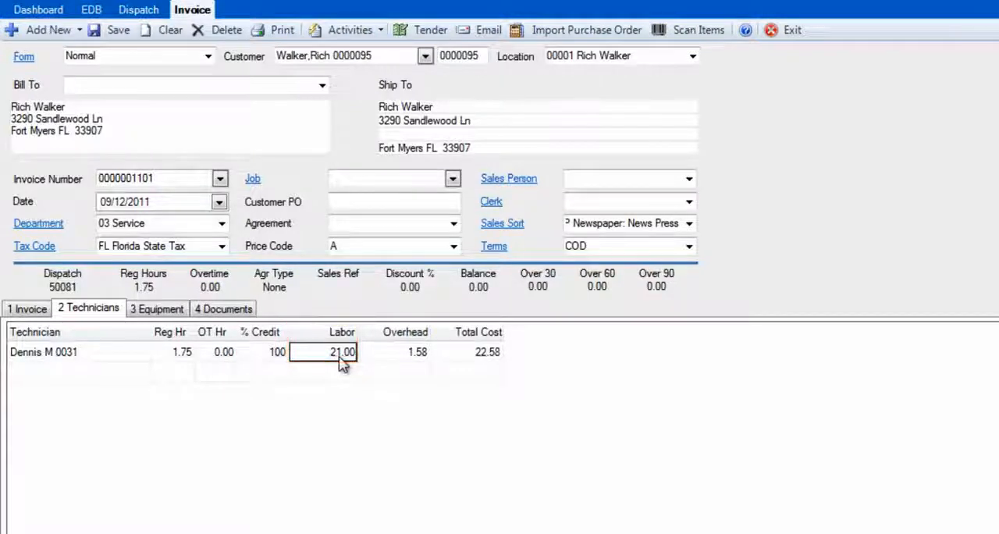
pyautogui.click(399, 353)
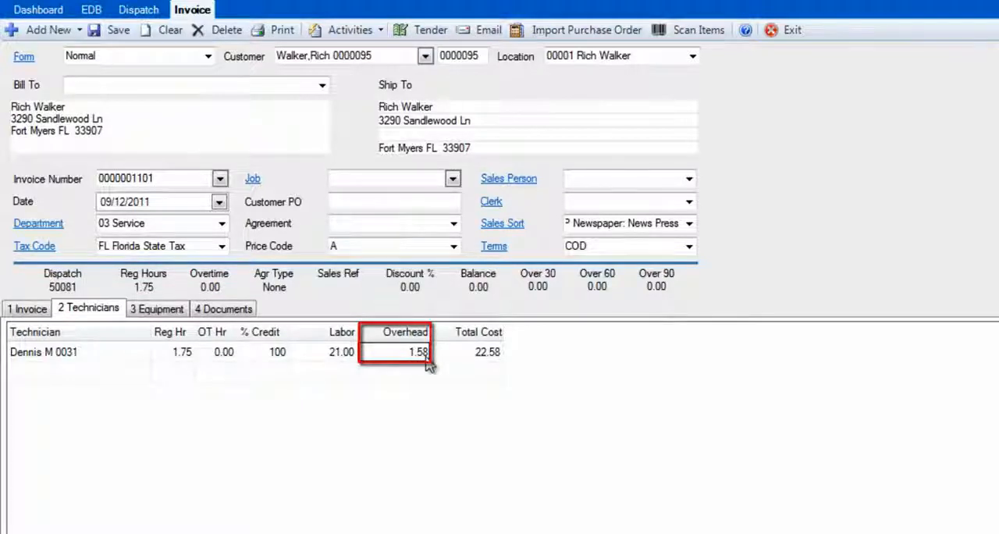
pyautogui.moveTo(388, 357)
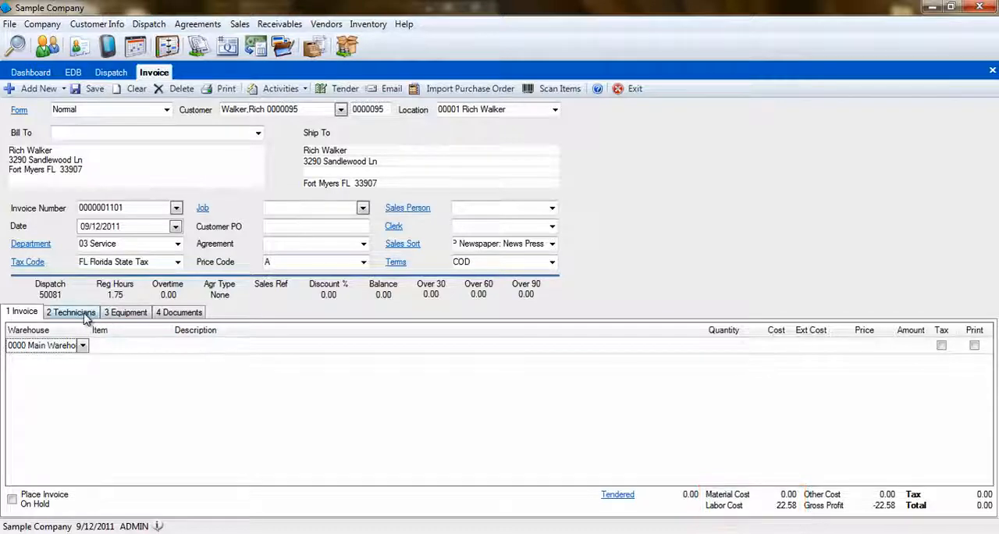
# Show the technician details again and bring up the sales reports list
pyautogui.click(69, 312)
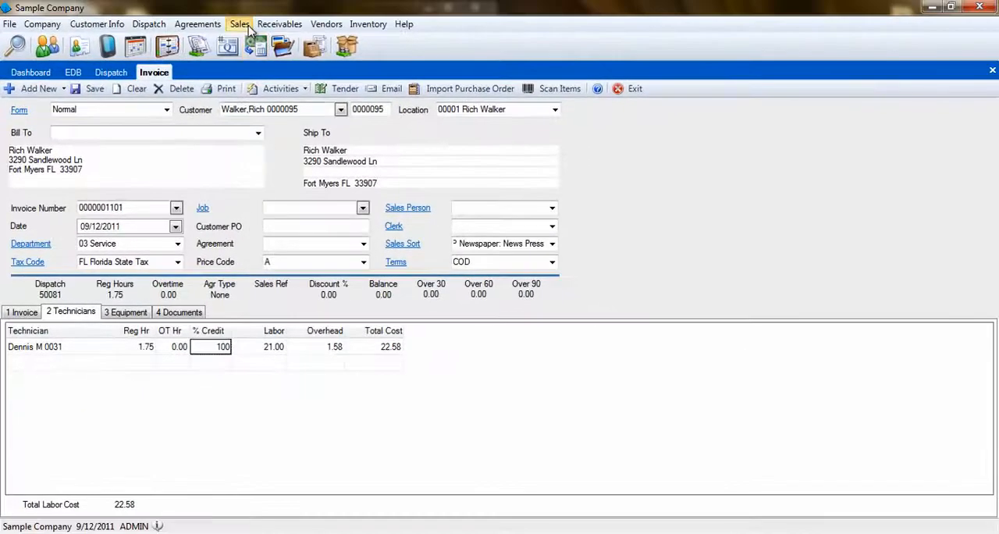
pyautogui.click(239, 23)
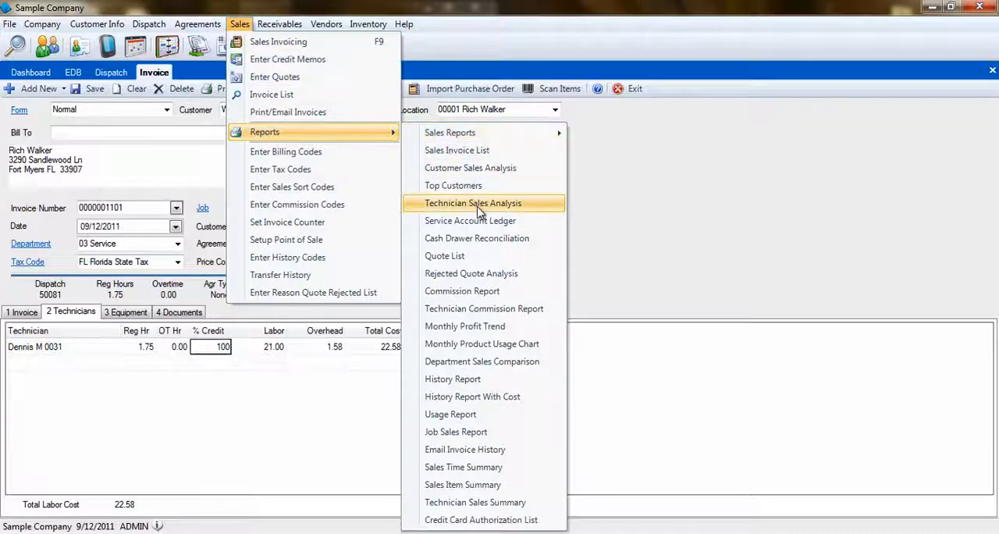
pyautogui.moveTo(492, 308)
pyautogui.write('0')
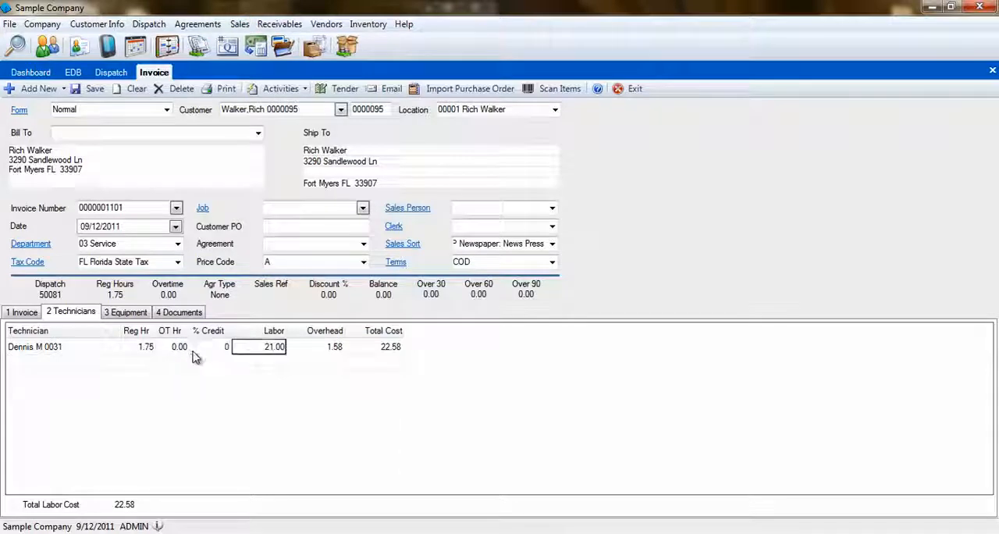
pyautogui.moveTo(225, 353)
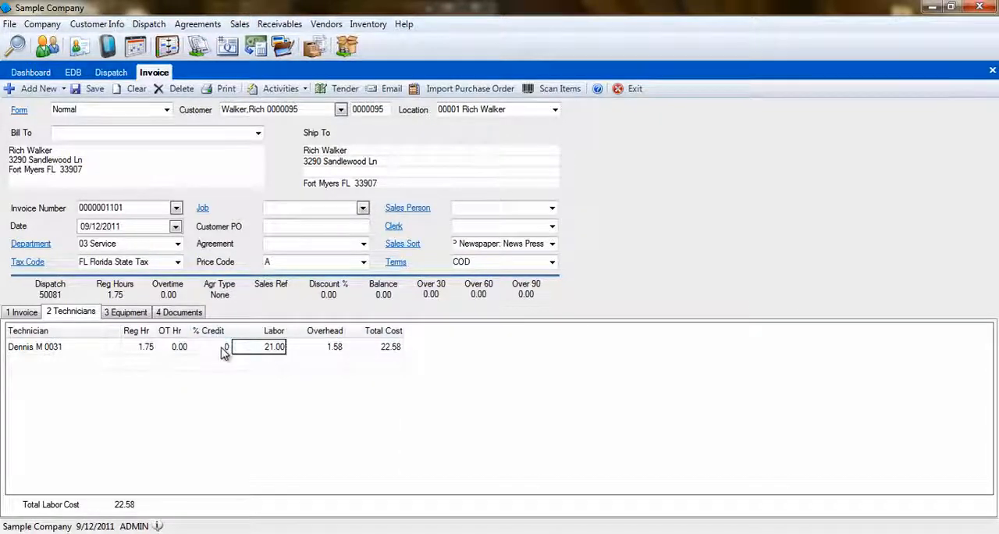
pyautogui.click(211, 347)
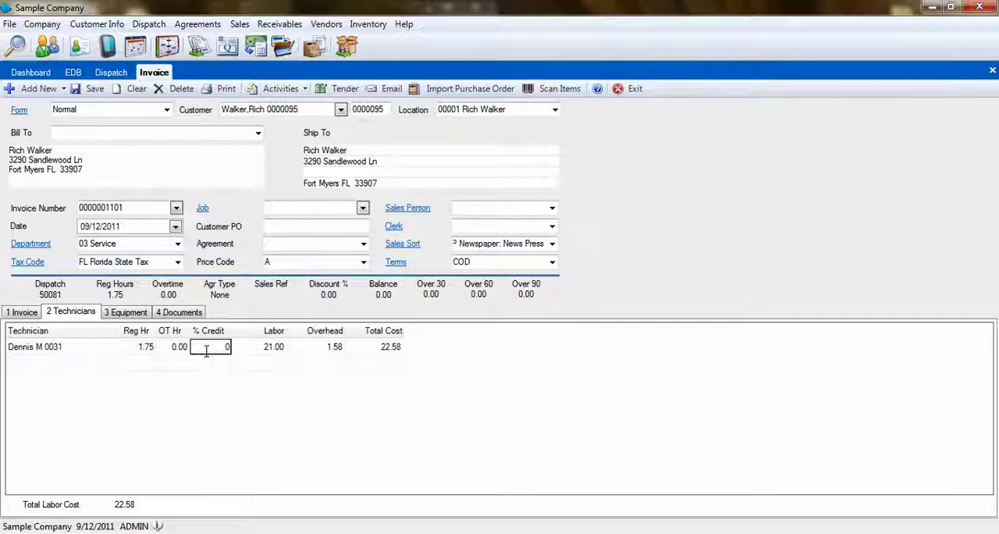
pyautogui.write('50')
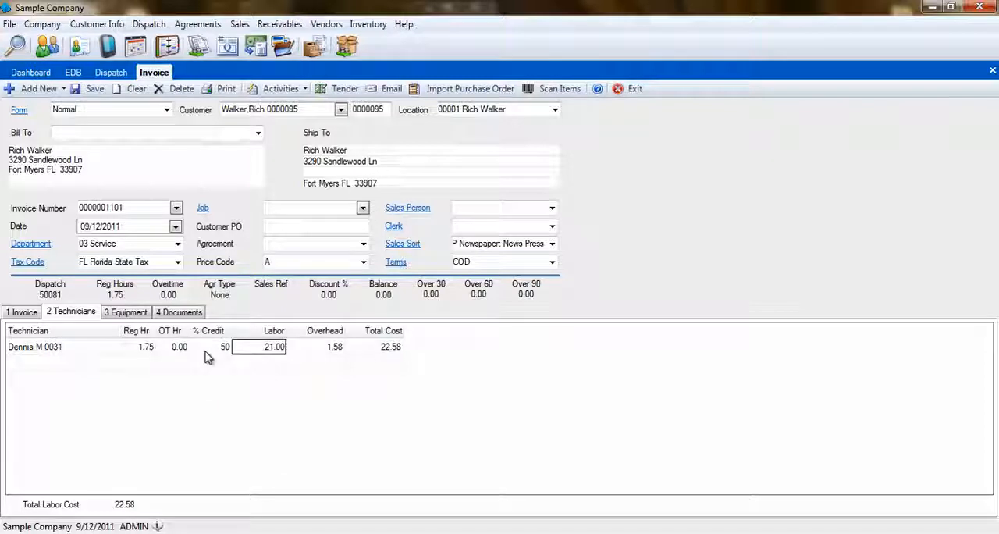
pyautogui.click(209, 347)
pyautogui.write('100')
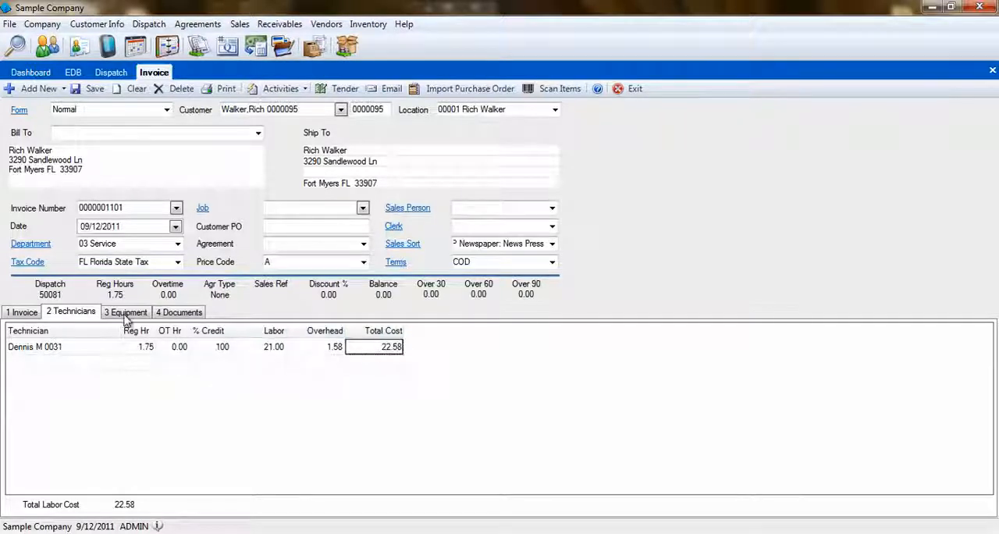
# Return to the invoice line items to add the LAB labor line at 120.00
pyautogui.click(22, 312)
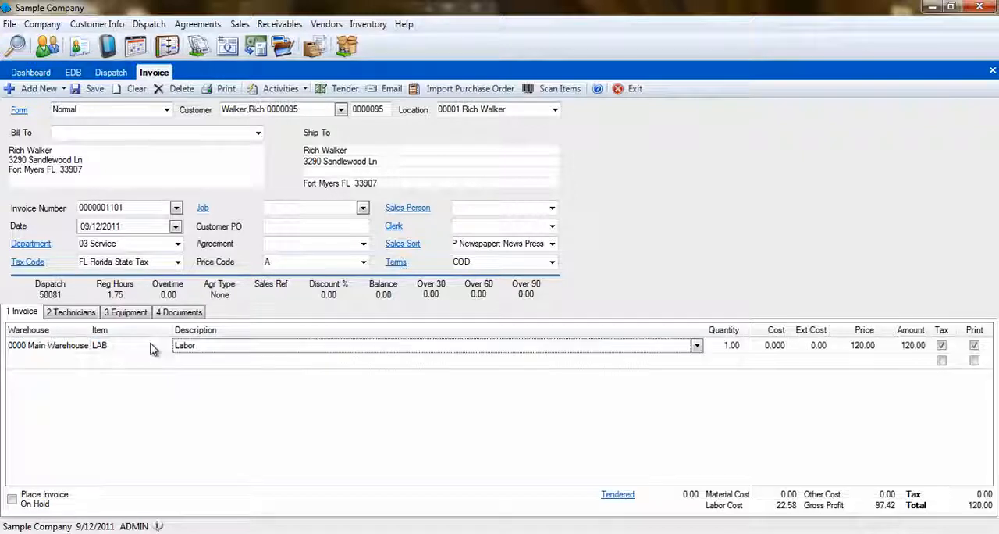
pyautogui.moveTo(696, 393)
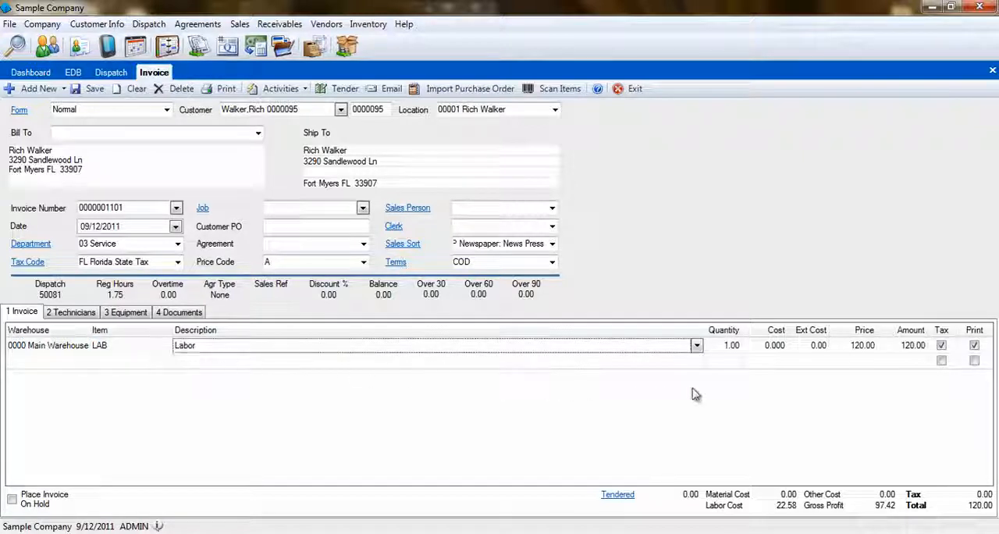